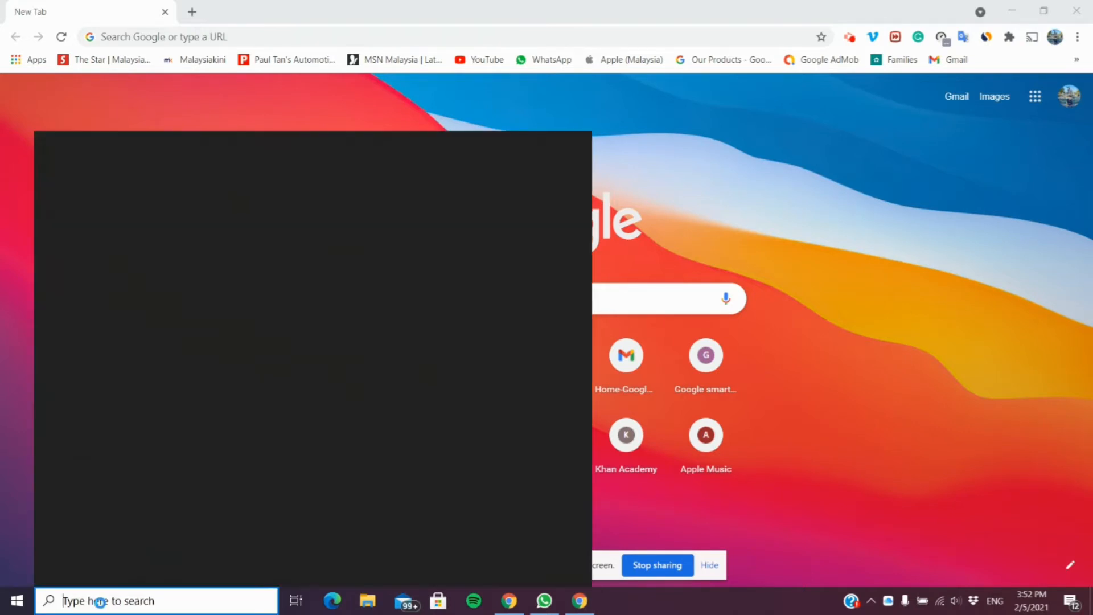
Search for 'paint' and bring up the options menu for the Paint best match
{"action": "left_click", "coordinate": [156, 600]}
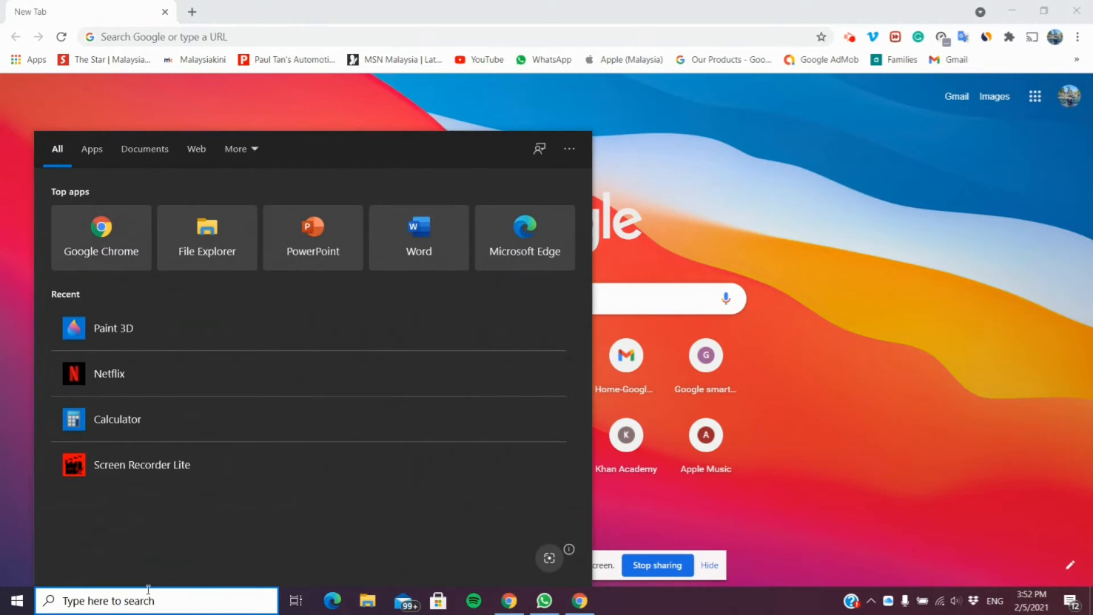
{"action": "type", "text": "chr"}
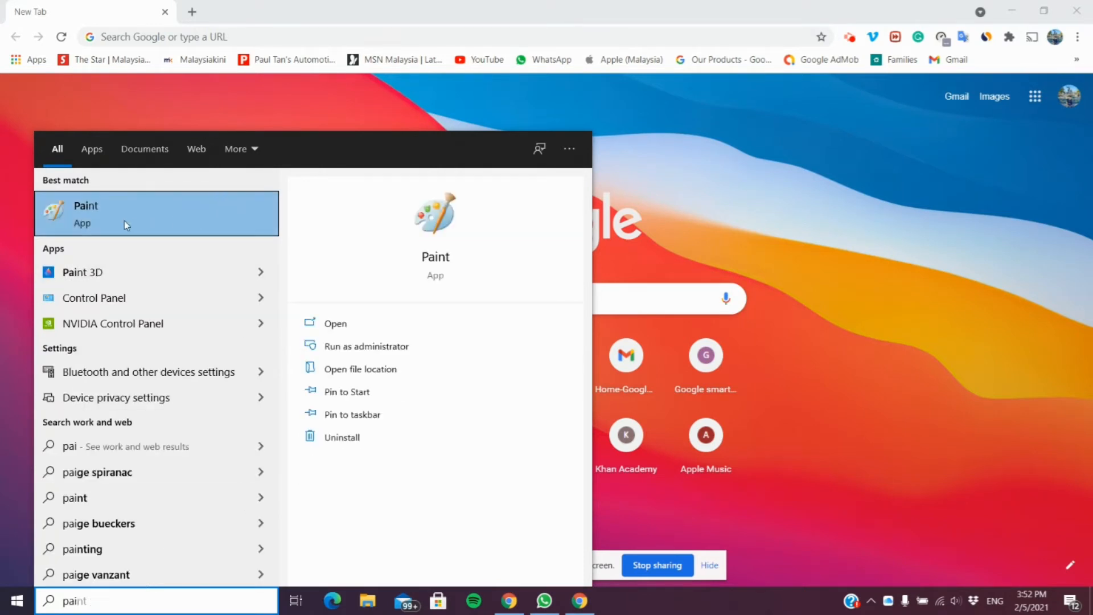
{"action": "right_click", "coordinate": [139, 213]}
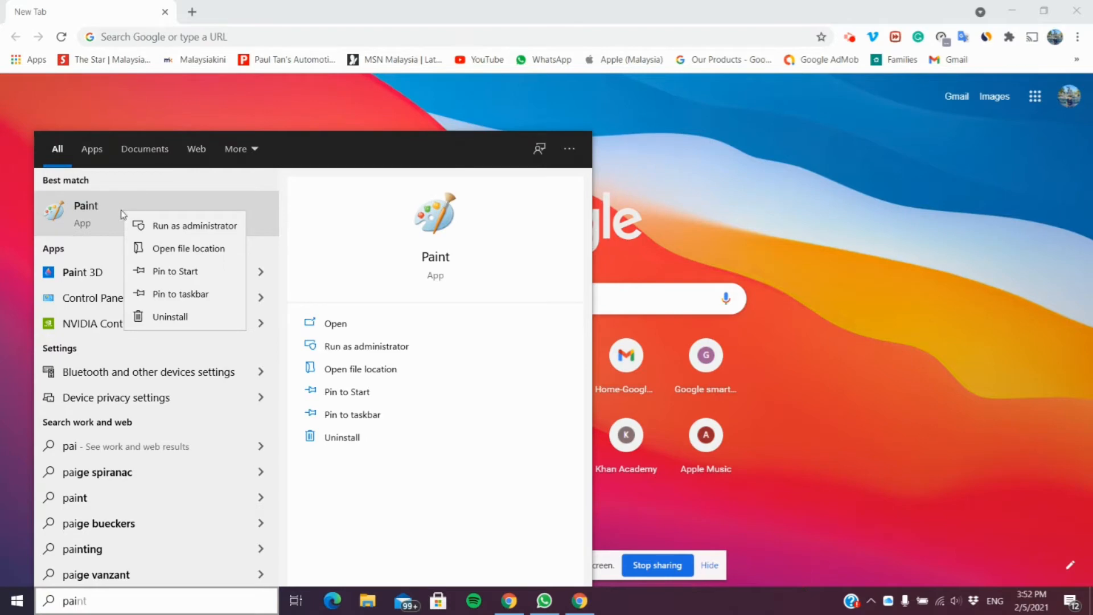
{"action": "mouse_move", "coordinate": [170, 248]}
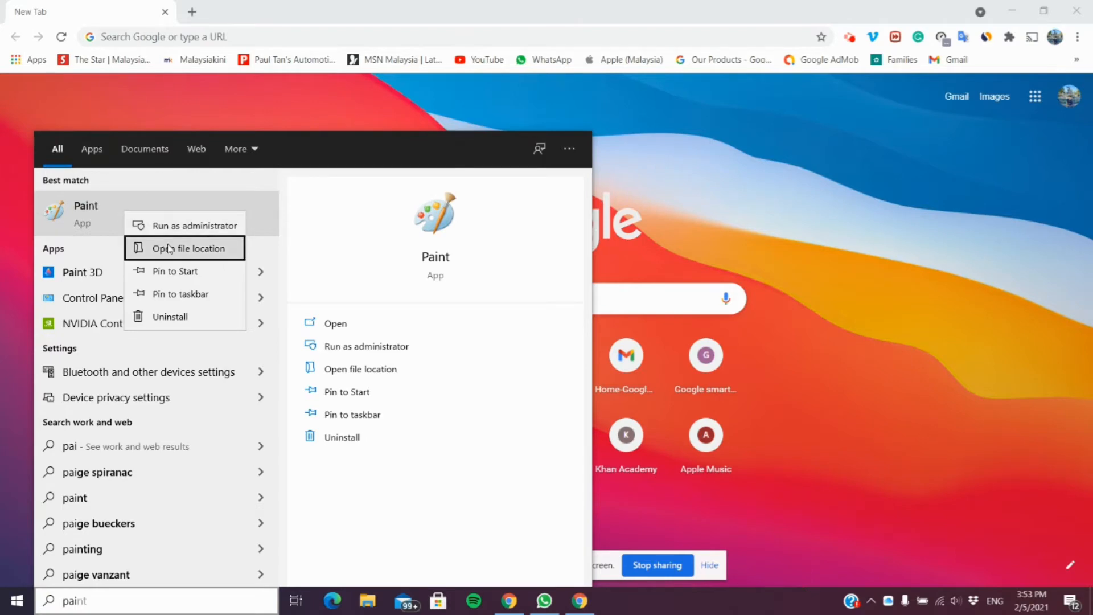
Show the Paint shortcut's file location and bring up its Properties dialog
{"action": "left_click", "coordinate": [192, 248]}
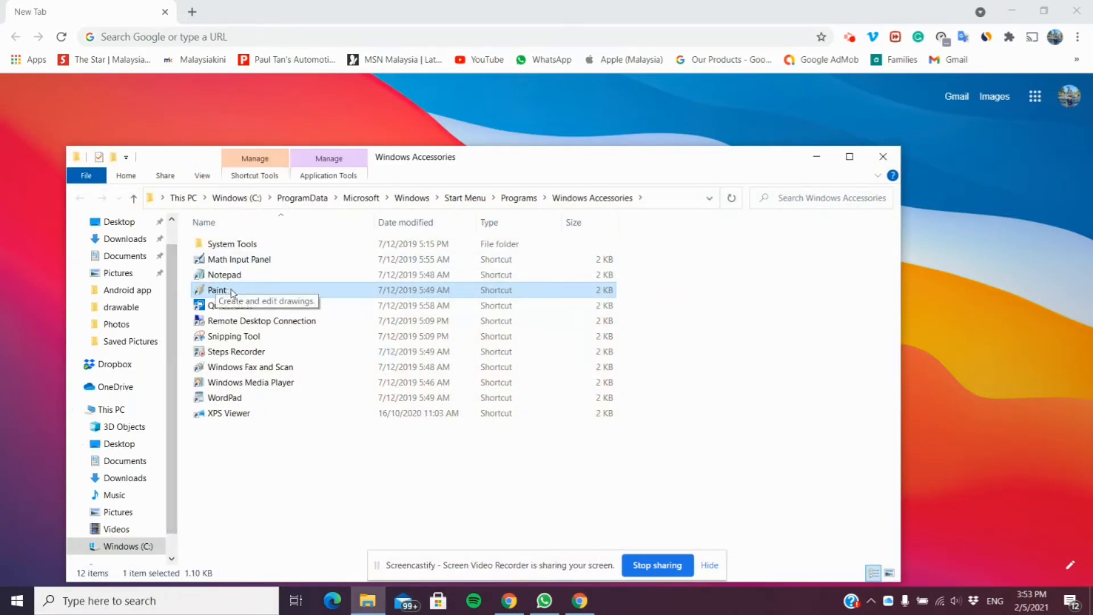
{"action": "mouse_move", "coordinate": [222, 290]}
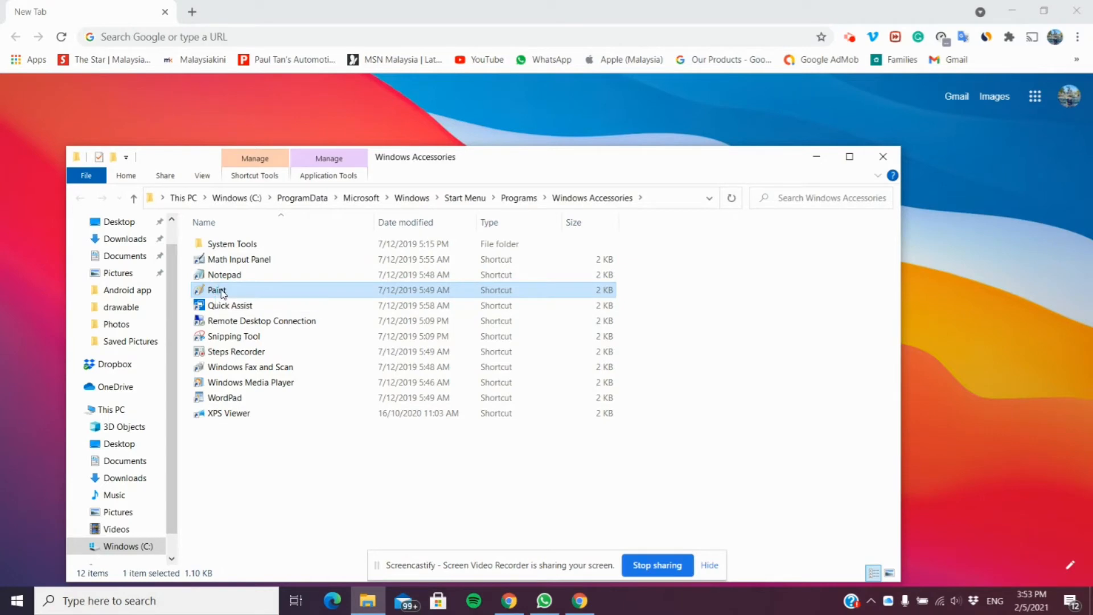
{"action": "right_click", "coordinate": [216, 290]}
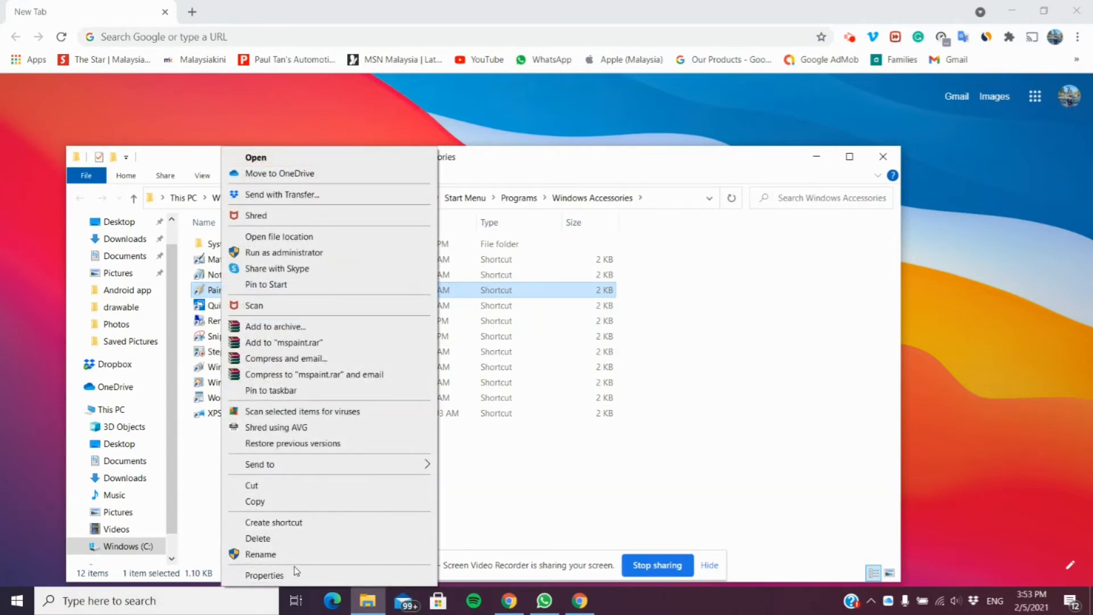
{"action": "left_click", "coordinate": [264, 573]}
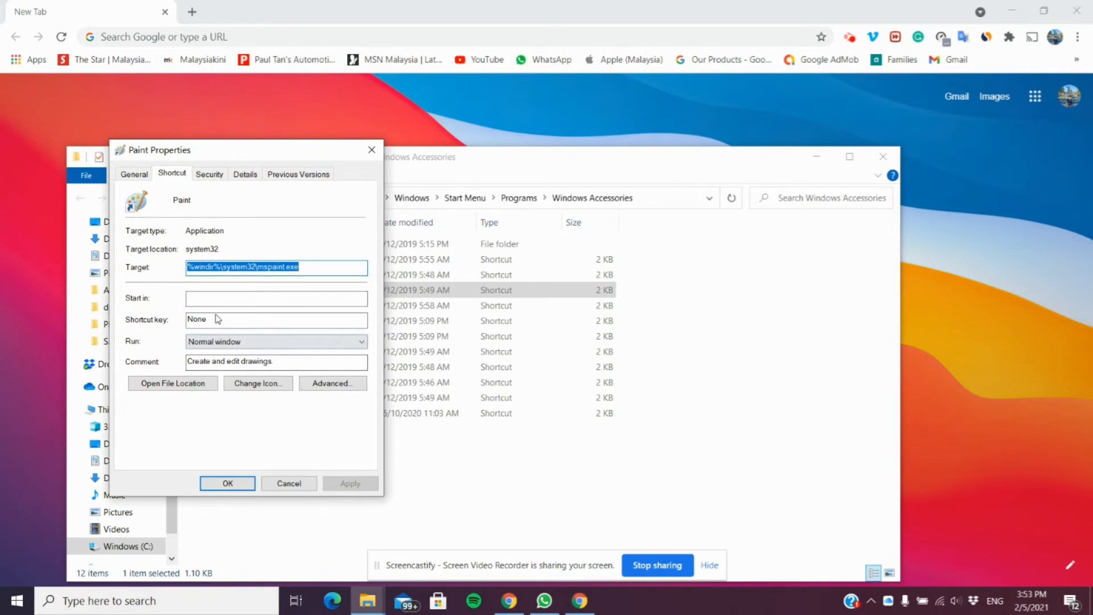
Assign Ctrl+Alt+6 as Paint's shortcut key and confirm it with administrator permission
{"action": "left_click", "coordinate": [275, 319]}
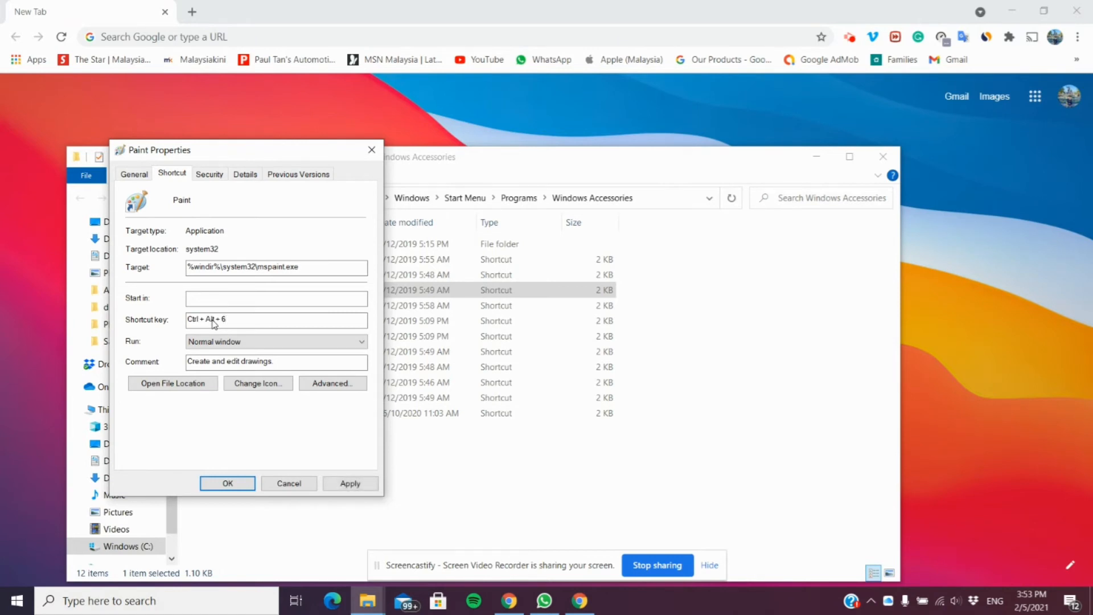
{"action": "mouse_move", "coordinate": [228, 483]}
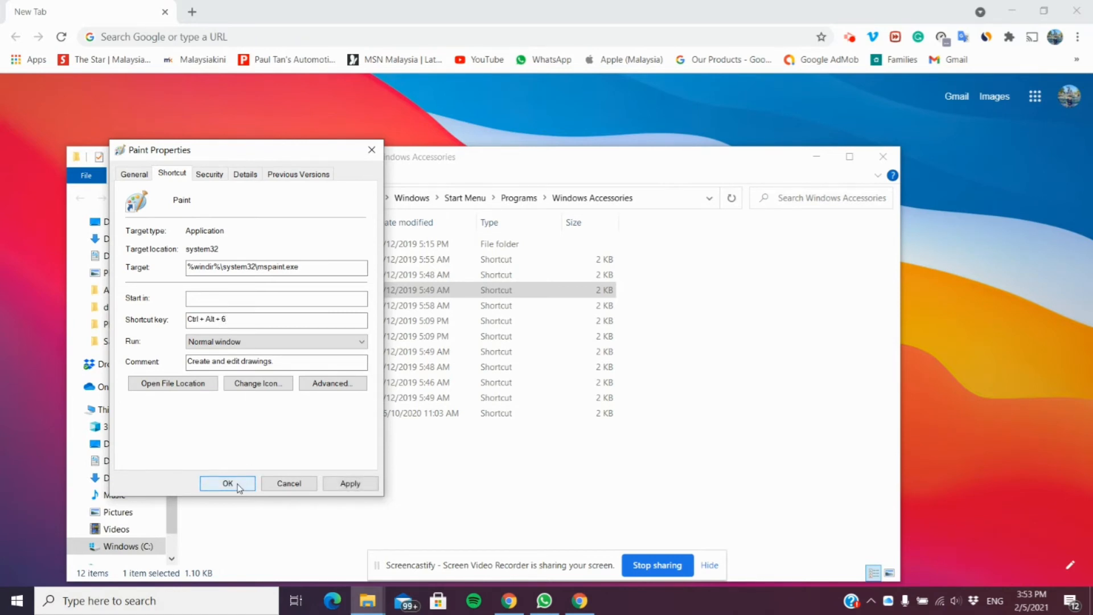
{"action": "left_click", "coordinate": [227, 483]}
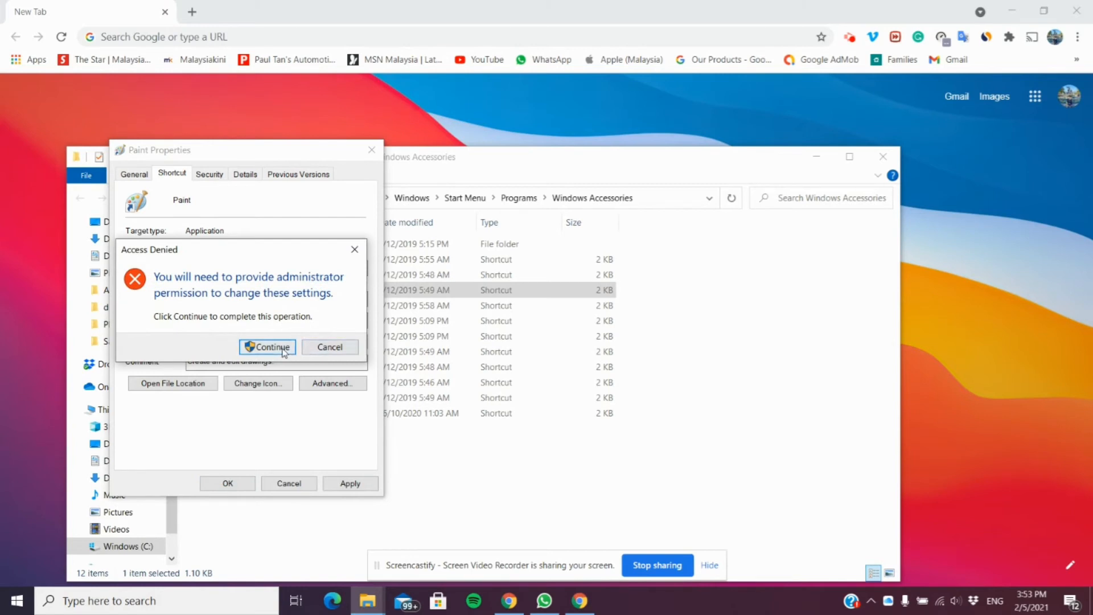
{"action": "left_click", "coordinate": [266, 347]}
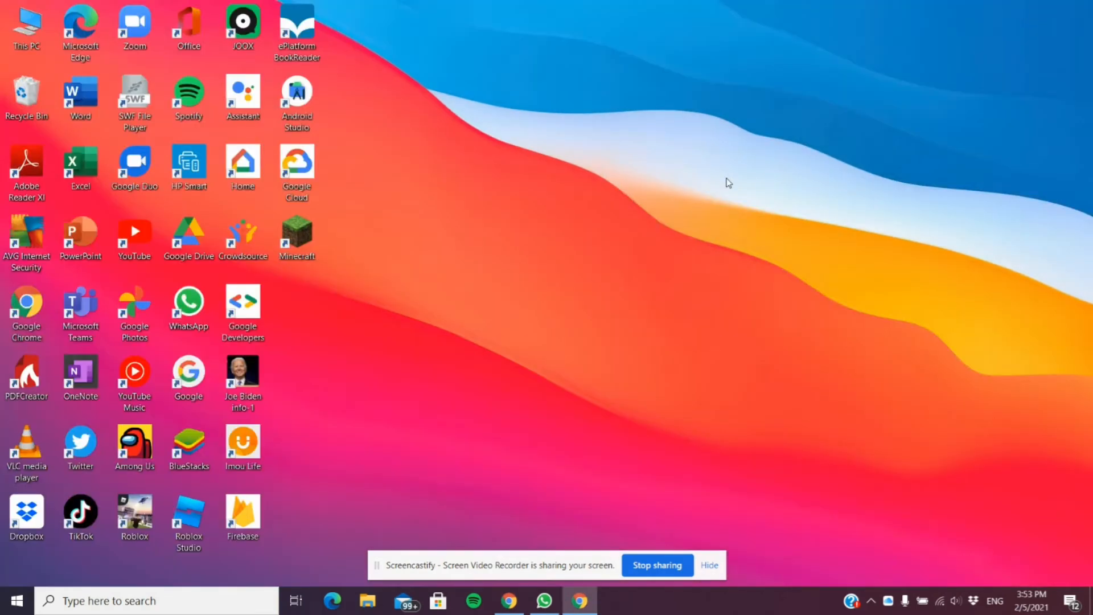
{"action": "mouse_move", "coordinate": [542, 210]}
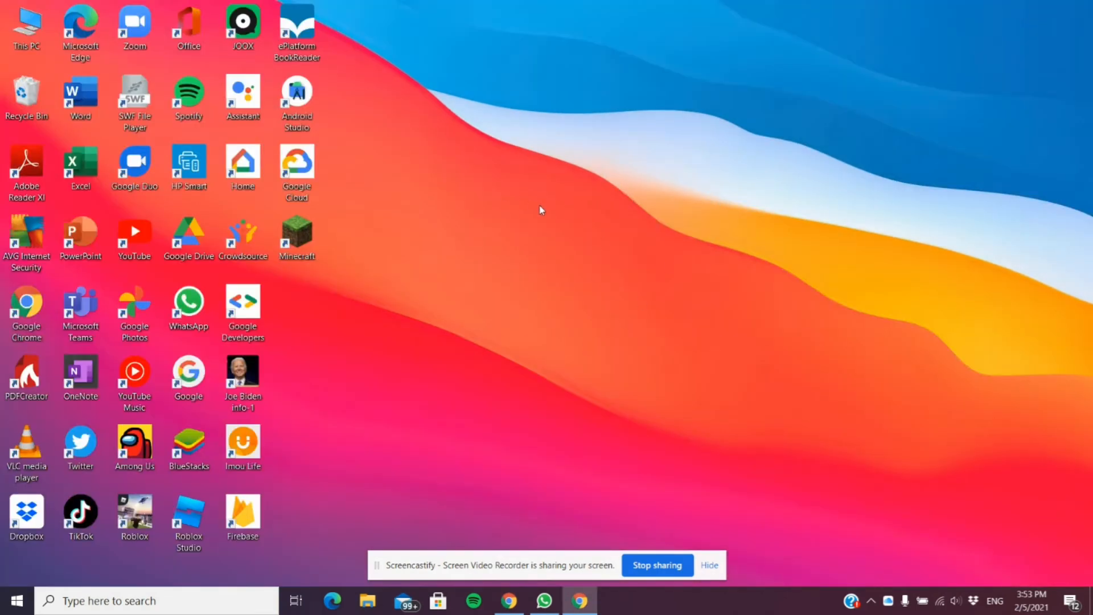
{"action": "mouse_move", "coordinate": [517, 221]}
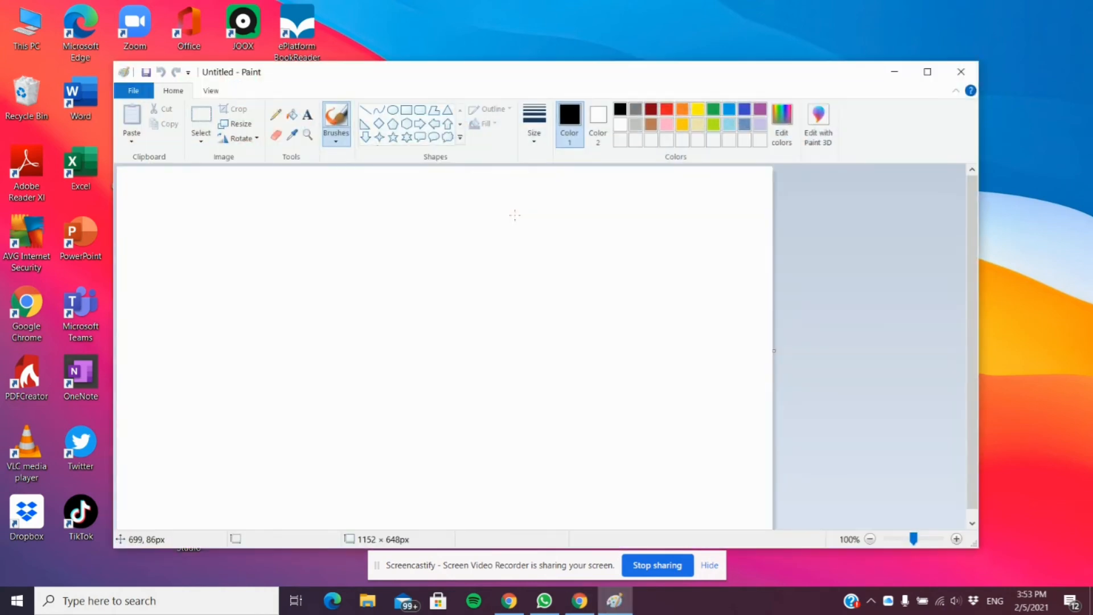
{"action": "mouse_move", "coordinate": [223, 218]}
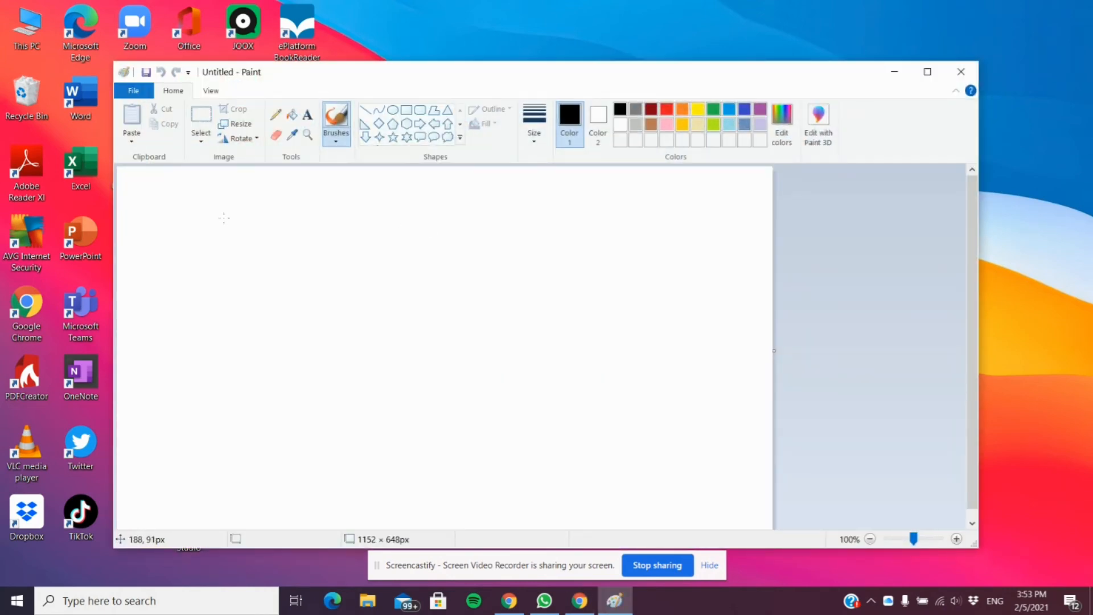
{"action": "mouse_move", "coordinate": [425, 247]}
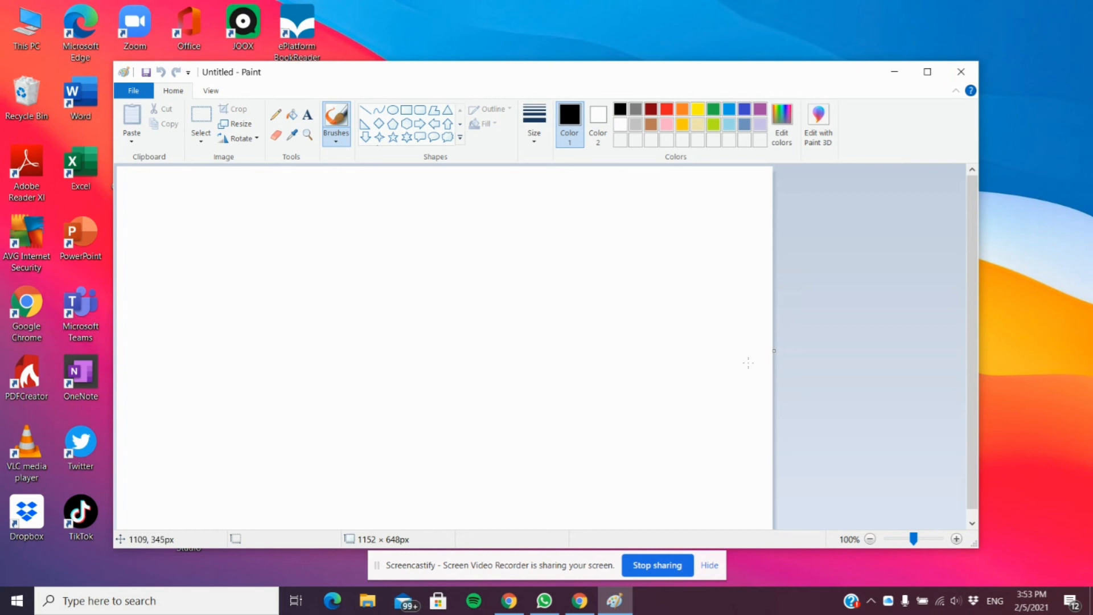
{"action": "mouse_move", "coordinate": [703, 454]}
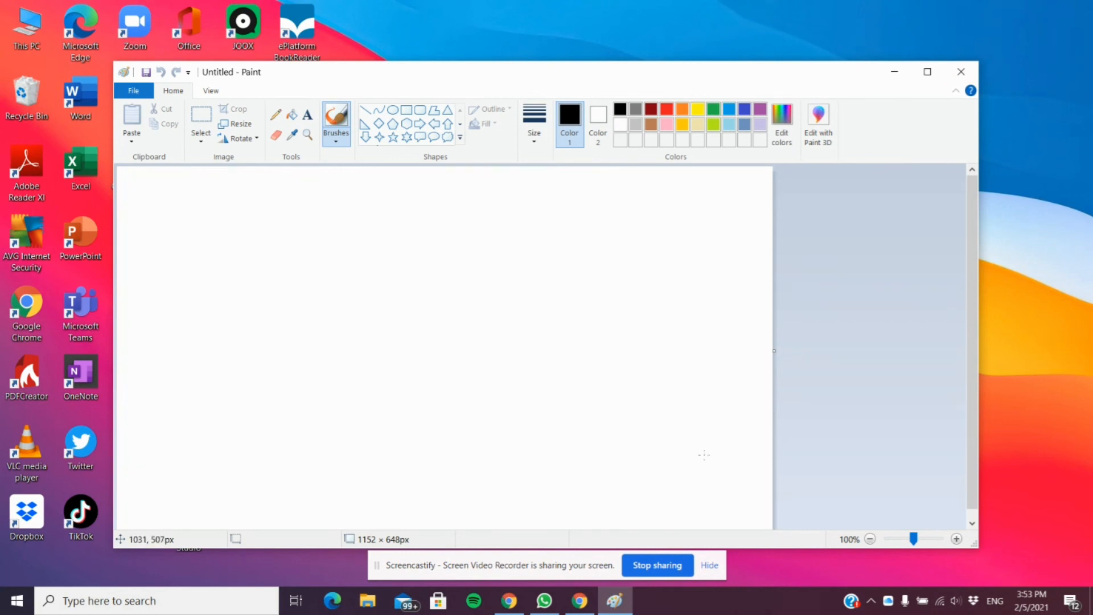
{"action": "mouse_move", "coordinate": [676, 519]}
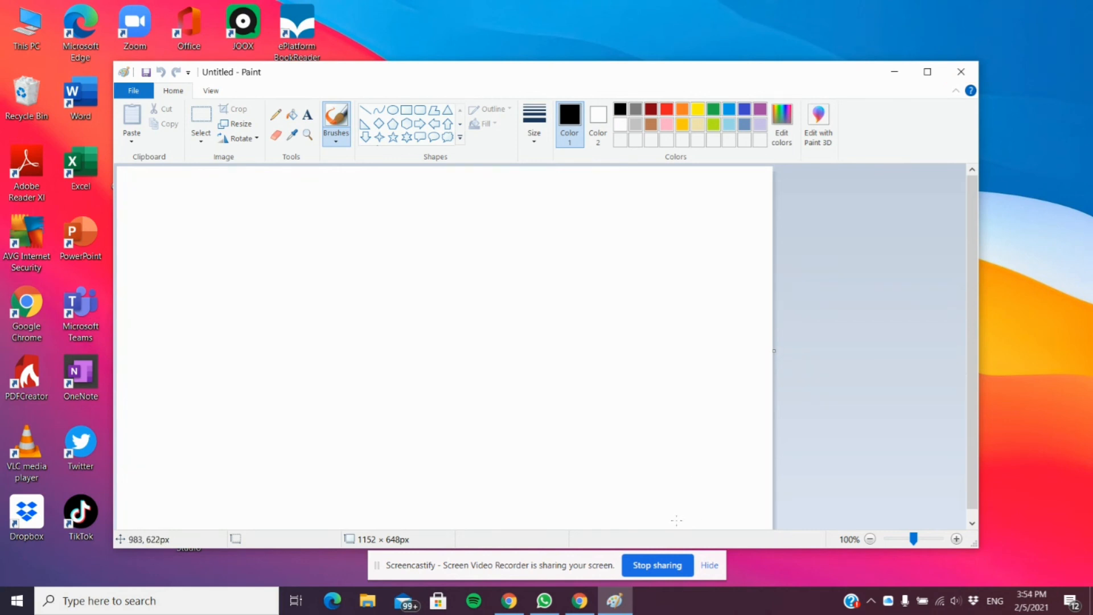
{"action": "mouse_move", "coordinate": [675, 525]}
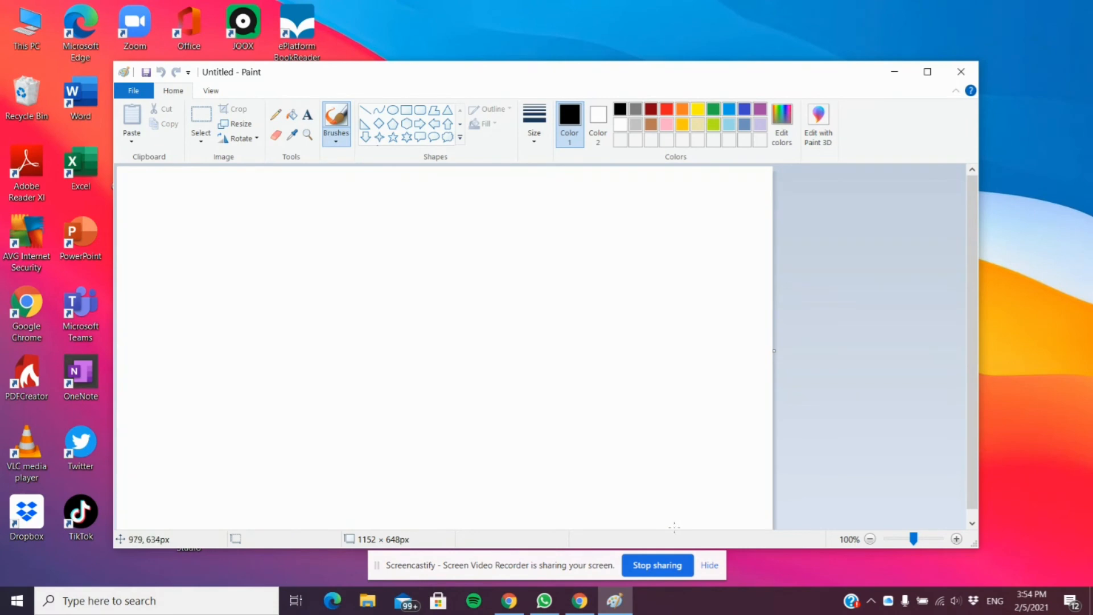
{"action": "mouse_move", "coordinate": [658, 548]}
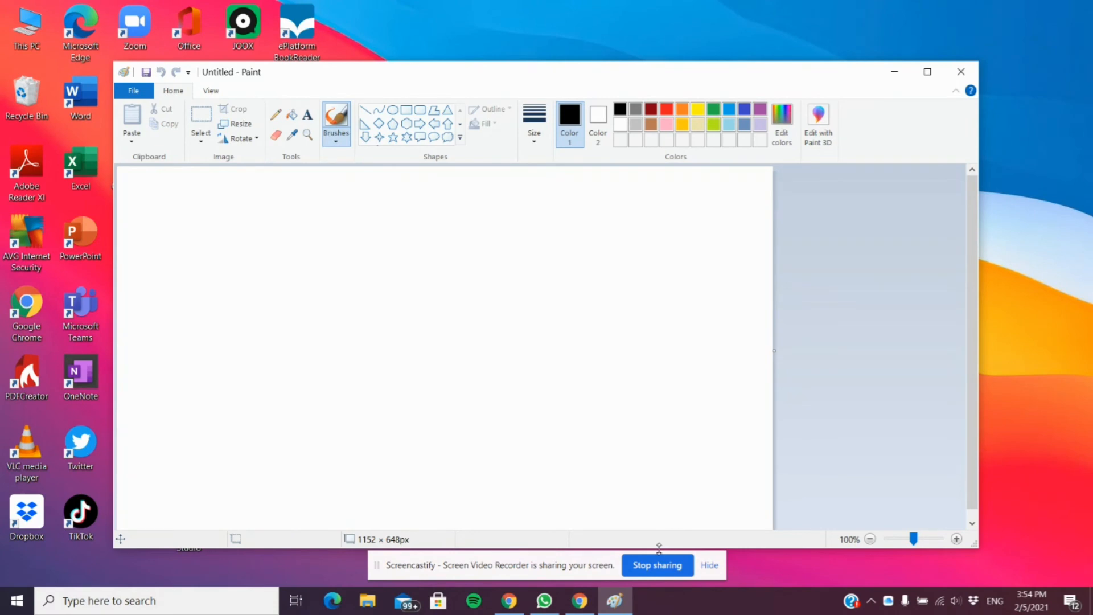